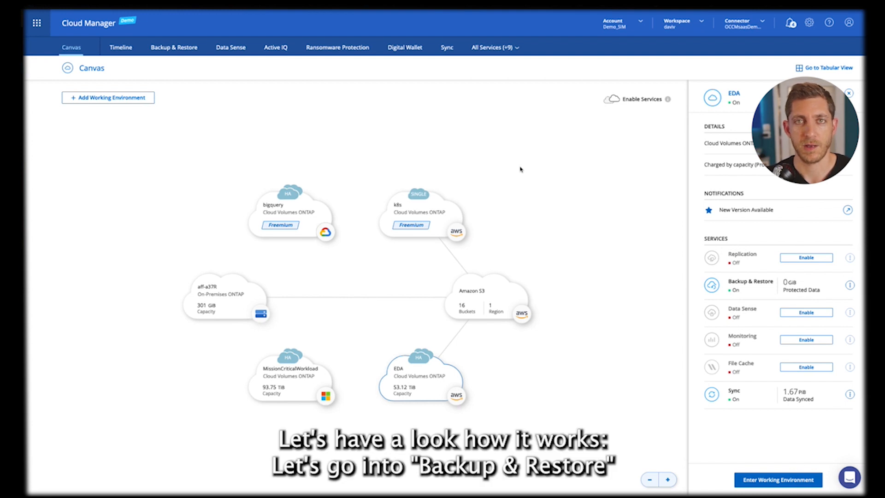
pyautogui.moveTo(458, 169)
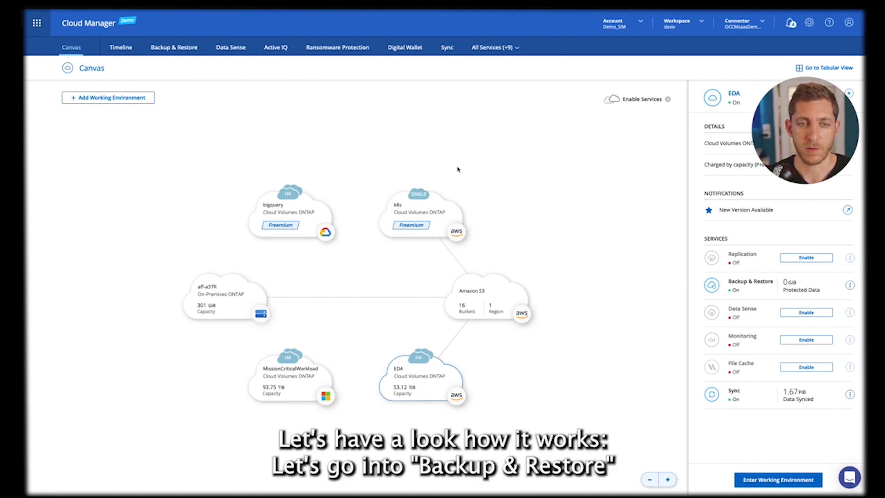
# Show the Backup & Restore Applications list with 12 unprotected applications including DB11 and DB12.
pyautogui.click(175, 47)
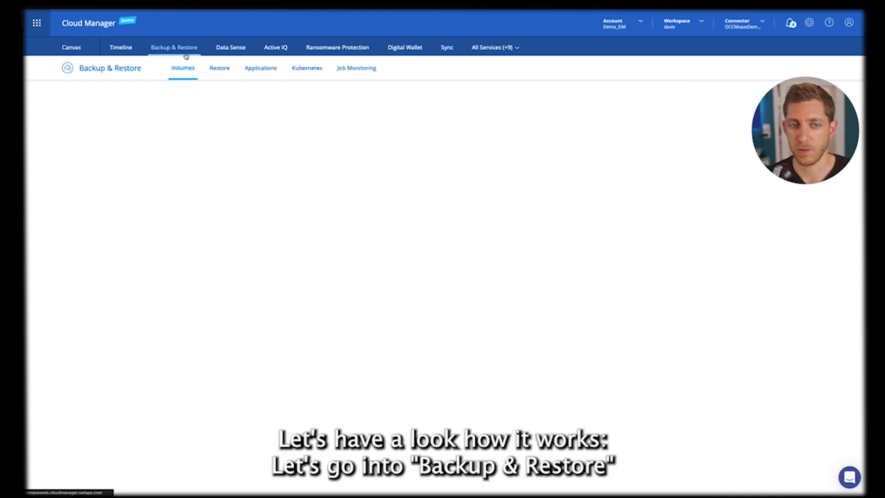
pyautogui.click(260, 67)
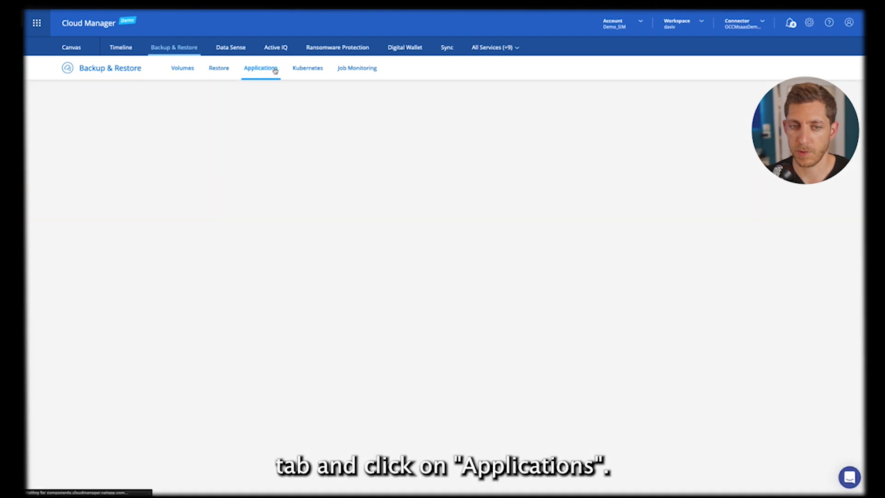
pyautogui.click(260, 67)
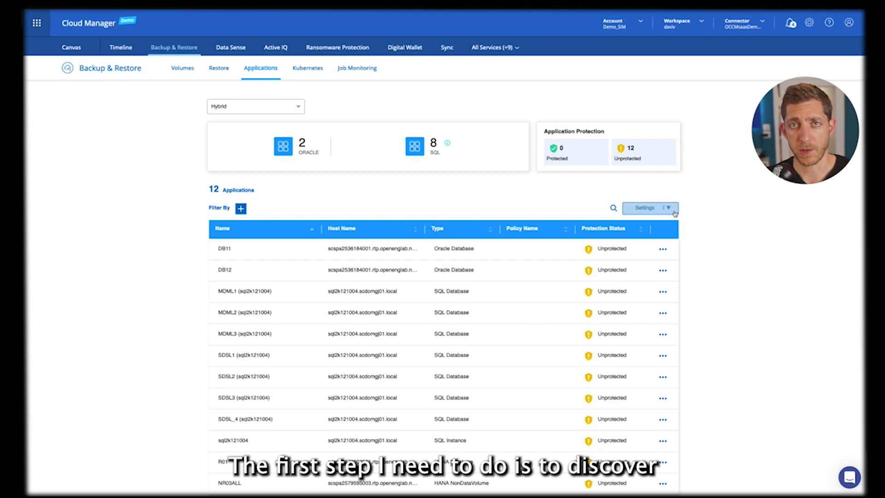
# Show the SnapCenter Servers page from the application protection settings, with 0 servers registered.
pyautogui.click(646, 208)
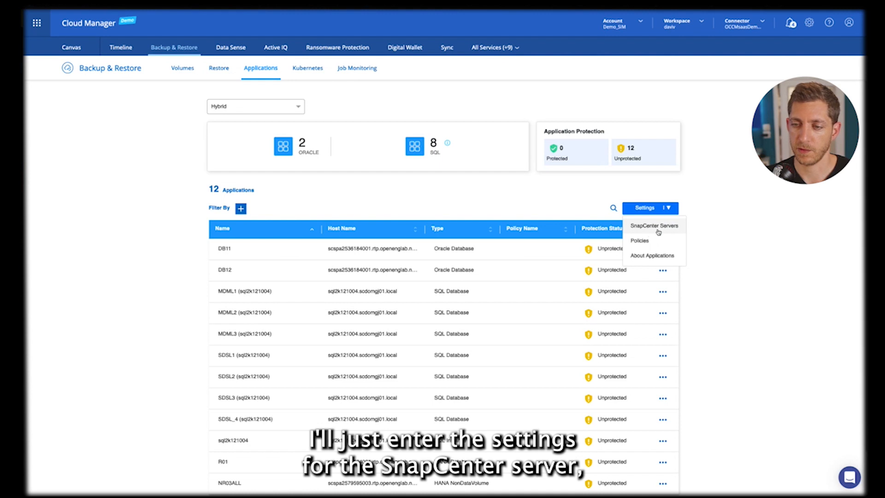
pyautogui.click(653, 225)
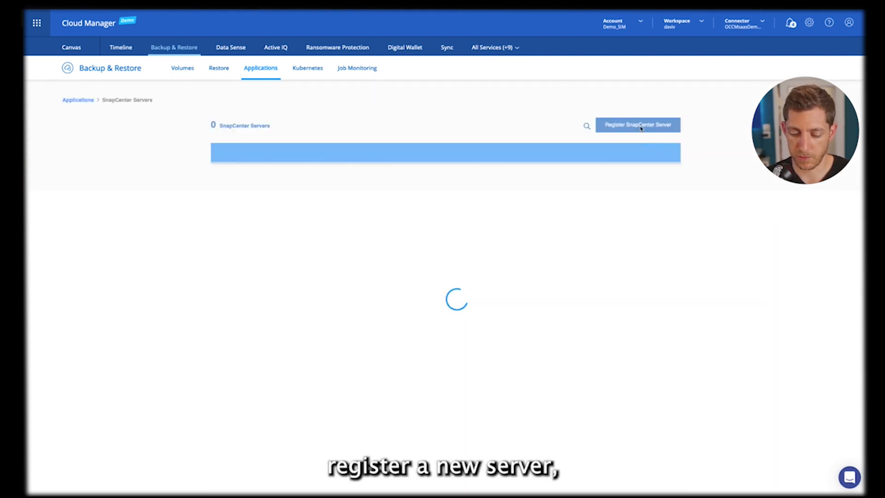
# Register a SnapCenter server at 12.25.31.1, port 443, tagged prod, starting resource discovery.
pyautogui.click(637, 125)
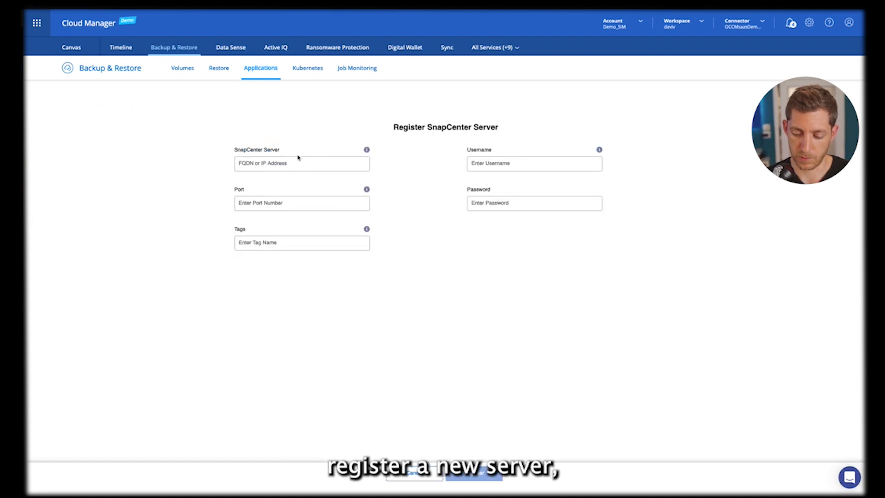
pyautogui.write('12.25.')
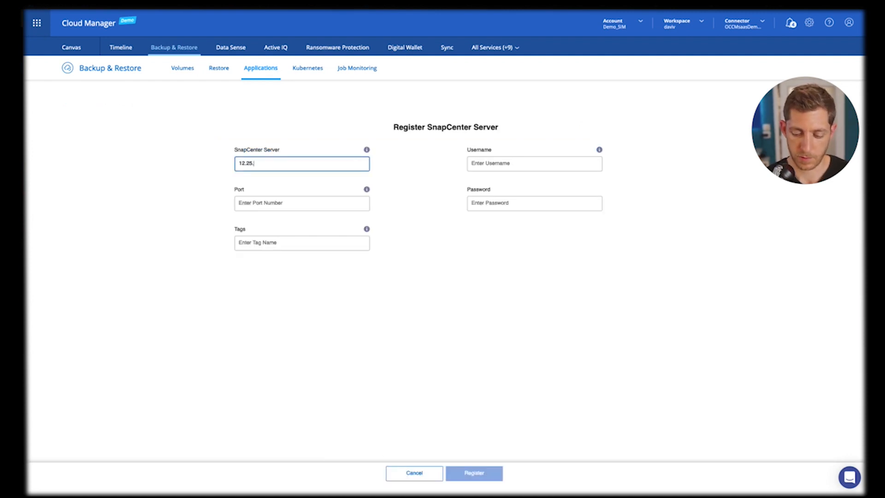
pyautogui.write('443')
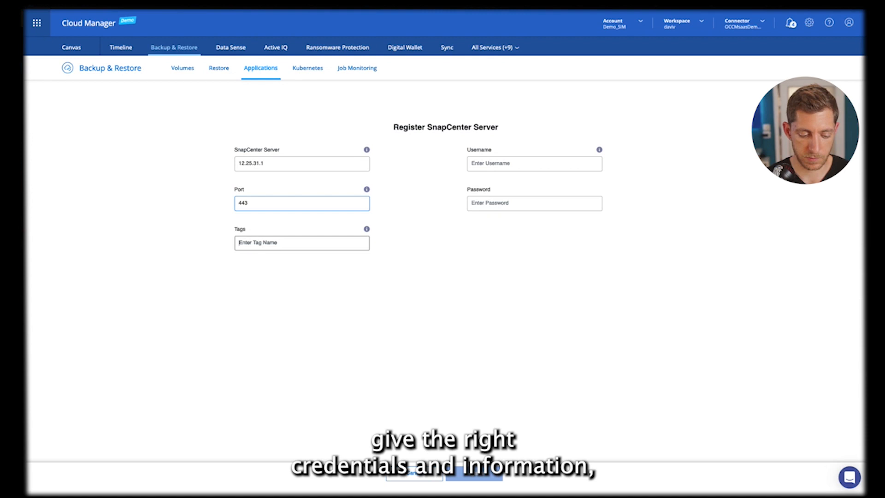
pyautogui.write('prod')
pyautogui.click(534, 164)
pyautogui.write('admin')
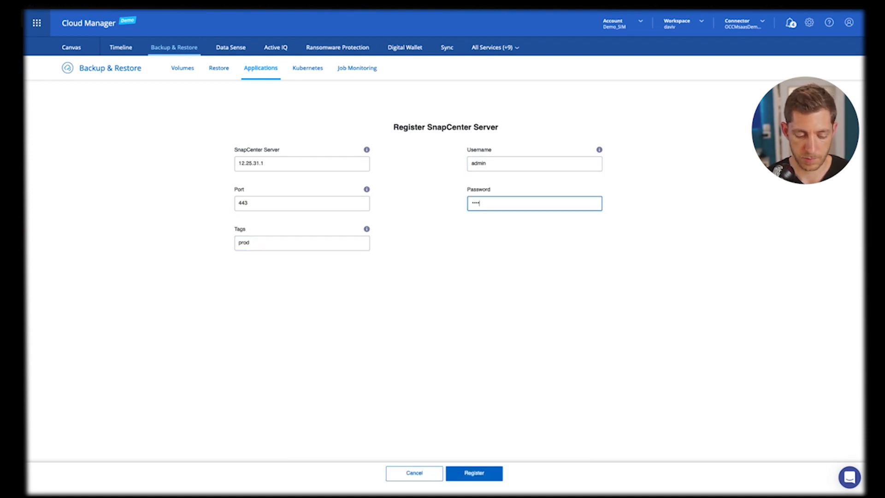
pyautogui.click(473, 472)
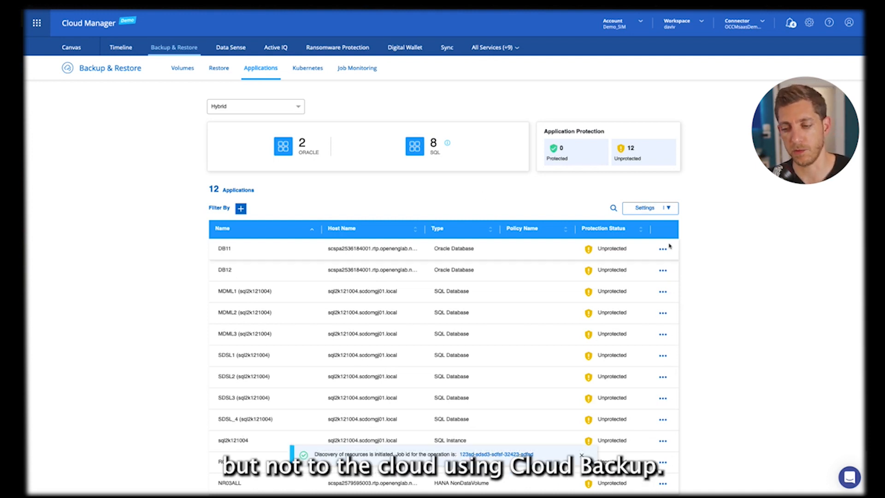
# Start backup activation for DB11, accepting the discovered working environments and AWS as provider.
pyautogui.click(663, 248)
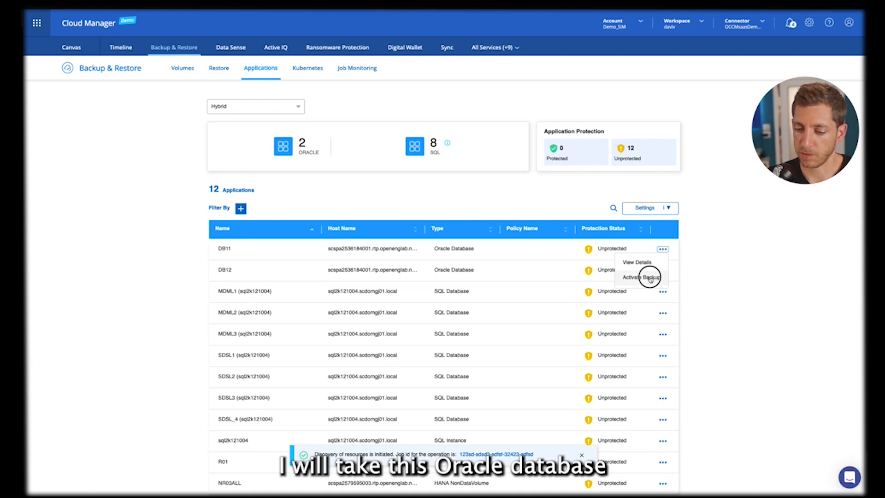
pyautogui.click(638, 278)
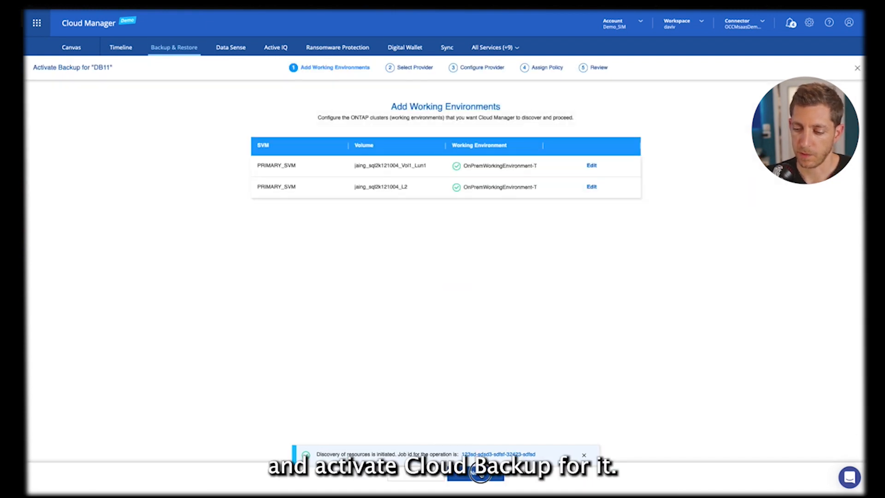
pyautogui.click(476, 473)
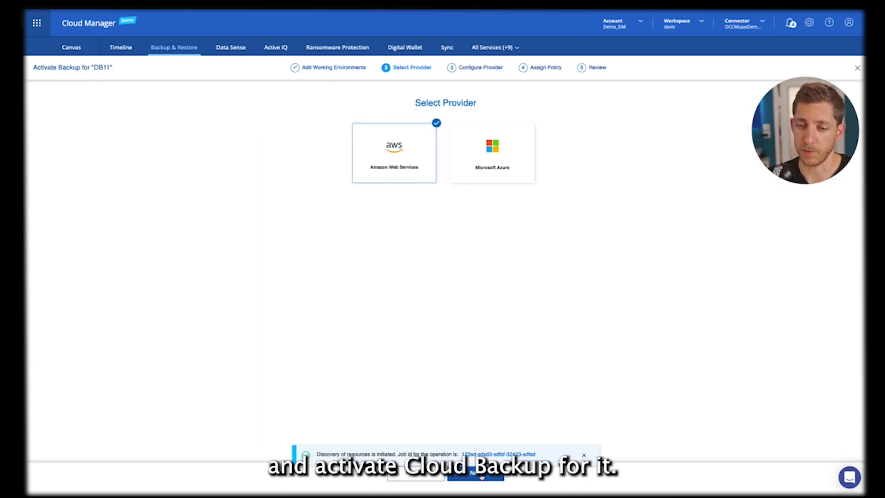
pyautogui.click(475, 474)
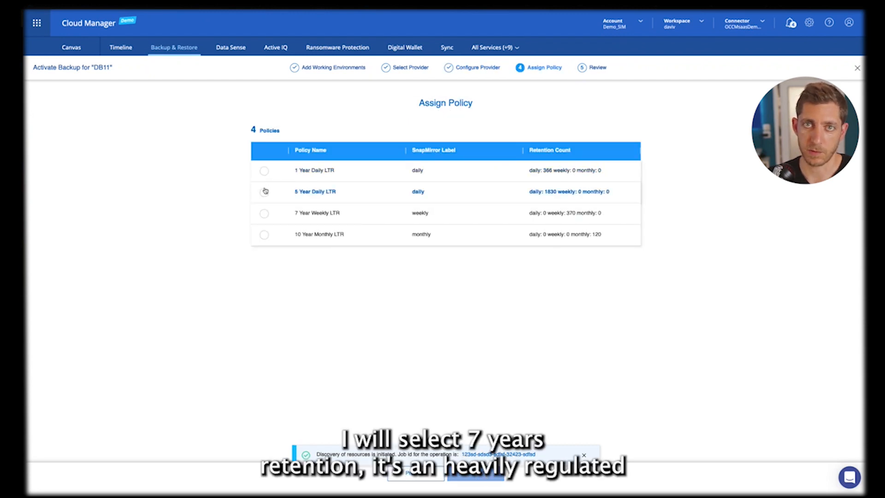
# Activate cloud backup for DB11 under the 7 Year Weekly LTR policy.
pyautogui.click(264, 192)
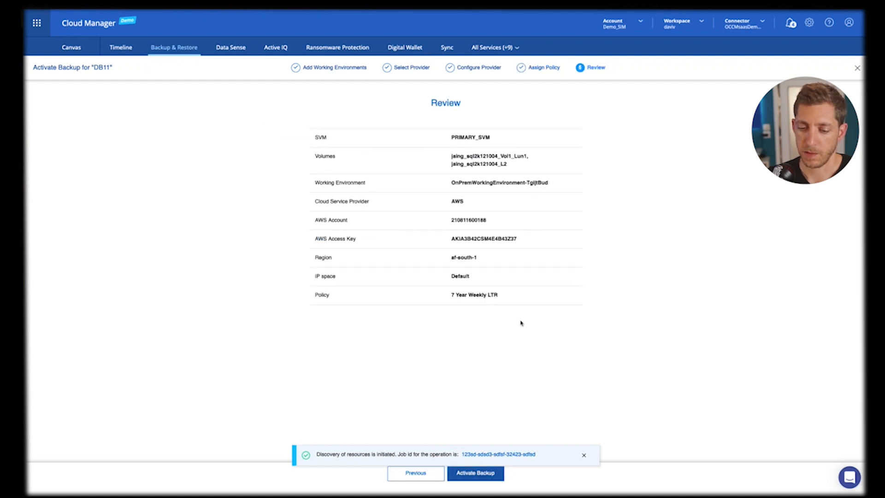
pyautogui.click(475, 472)
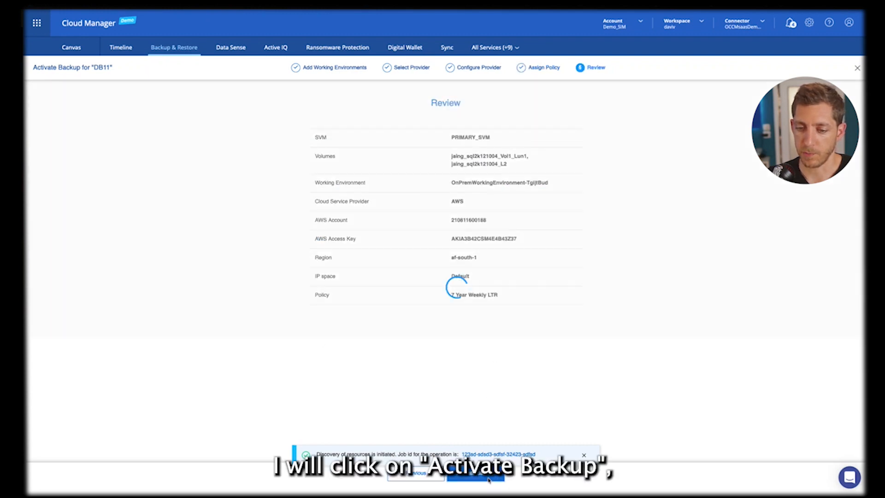
pyautogui.click(474, 477)
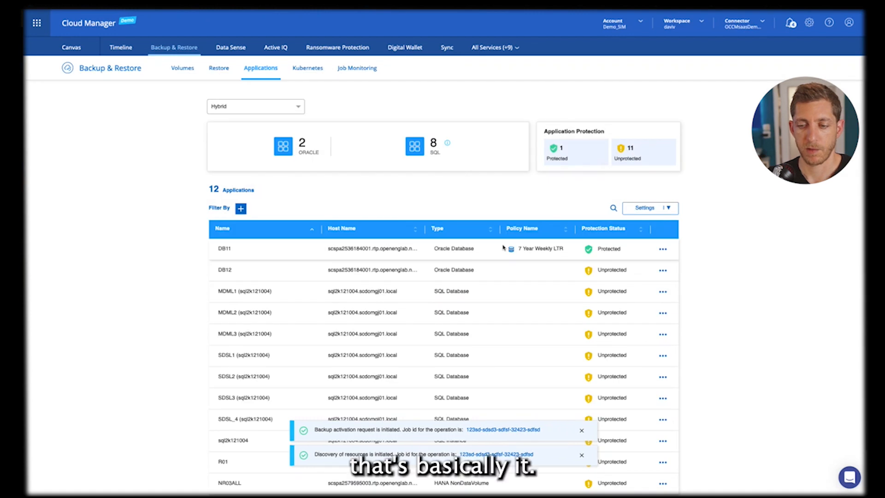